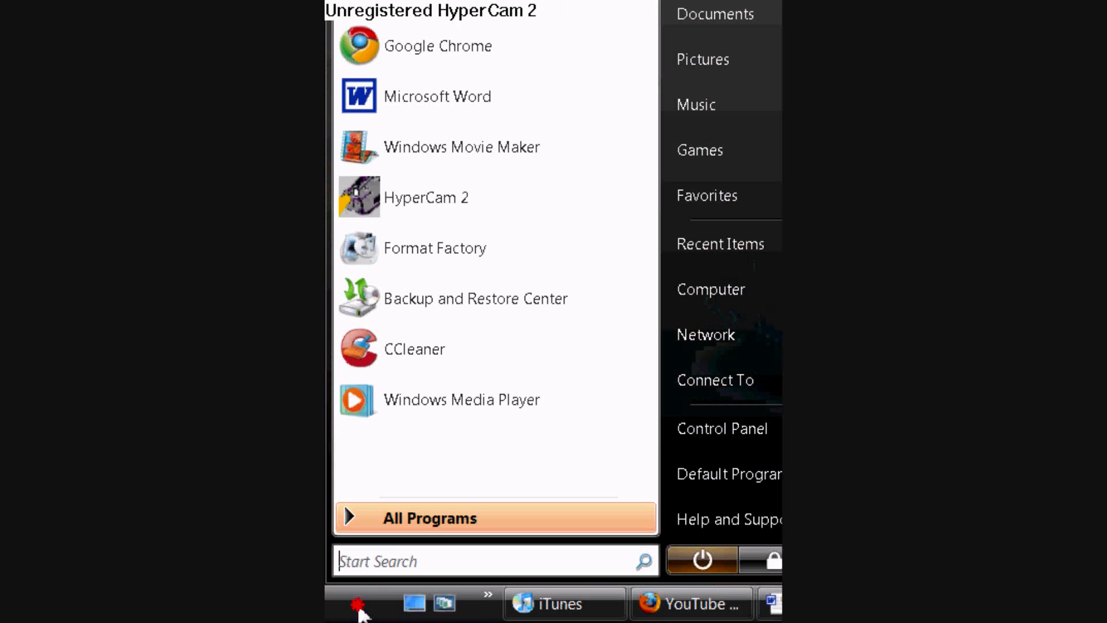
mouse_move(446, 205)
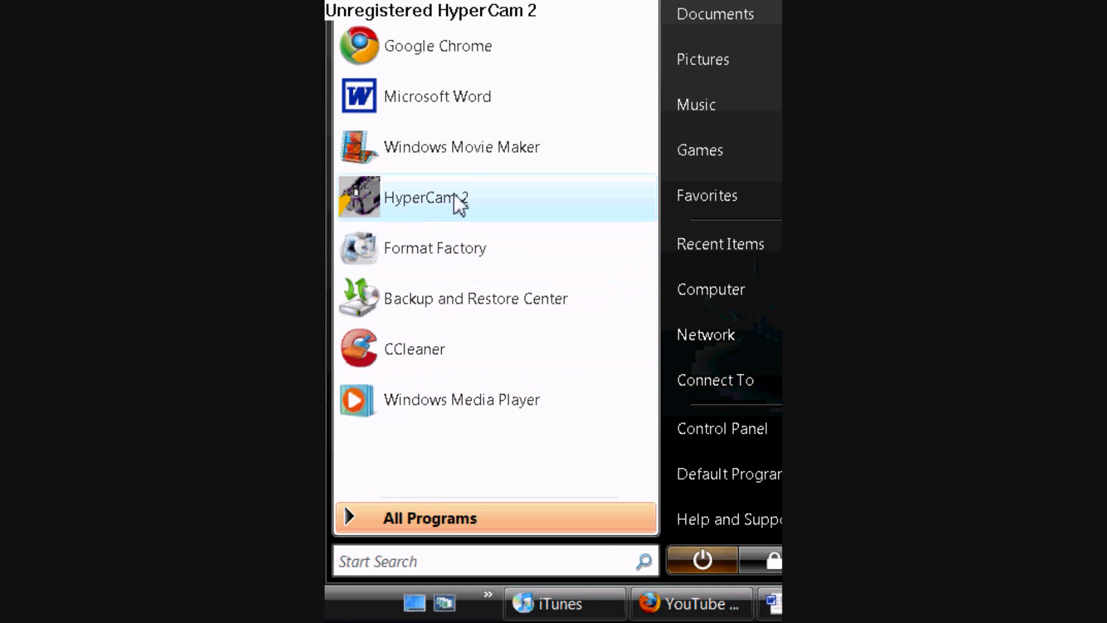
Step: Launch Windows Movie Maker from the Start menu into an empty project
left_click(426, 197)
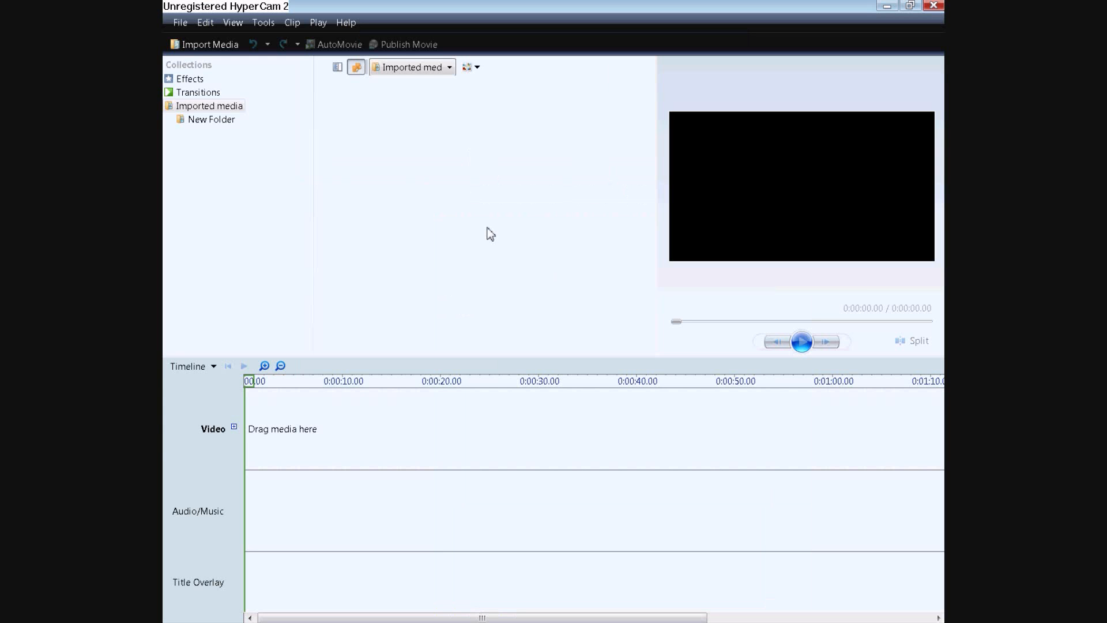
mouse_move(416, 196)
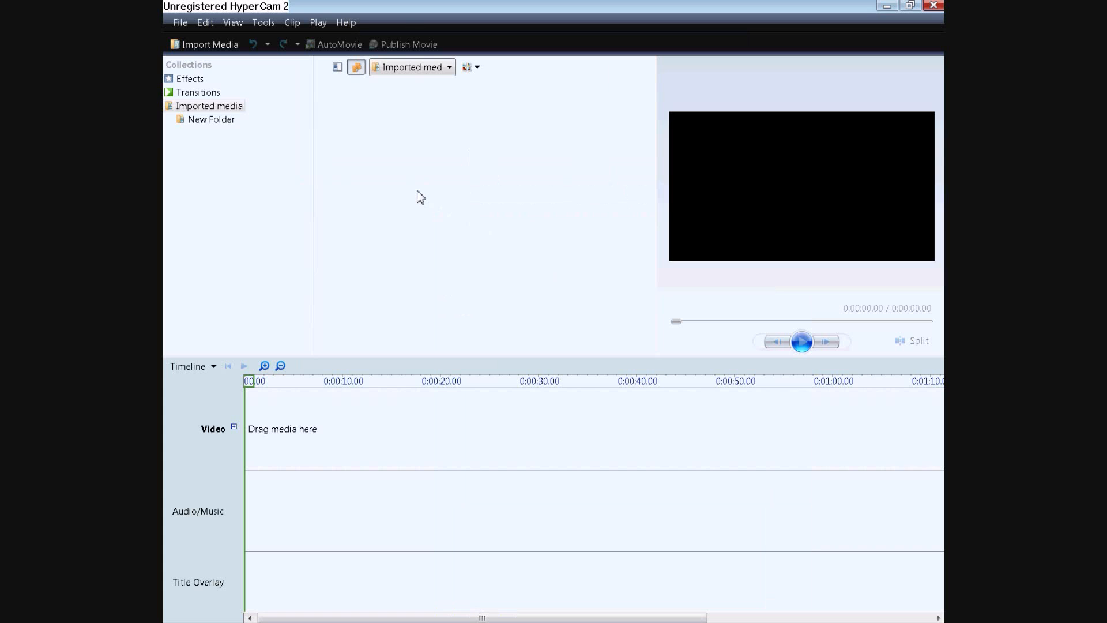
Step: Bring up Narrate Timeline from the Tools menu, ready to record
left_click(263, 22)
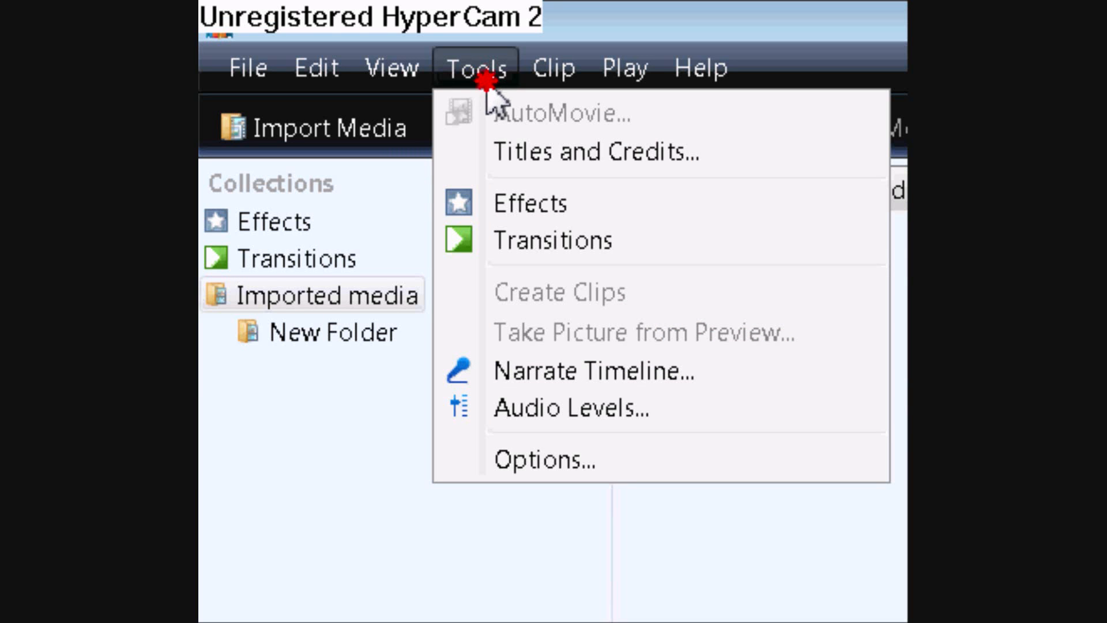
mouse_move(560, 292)
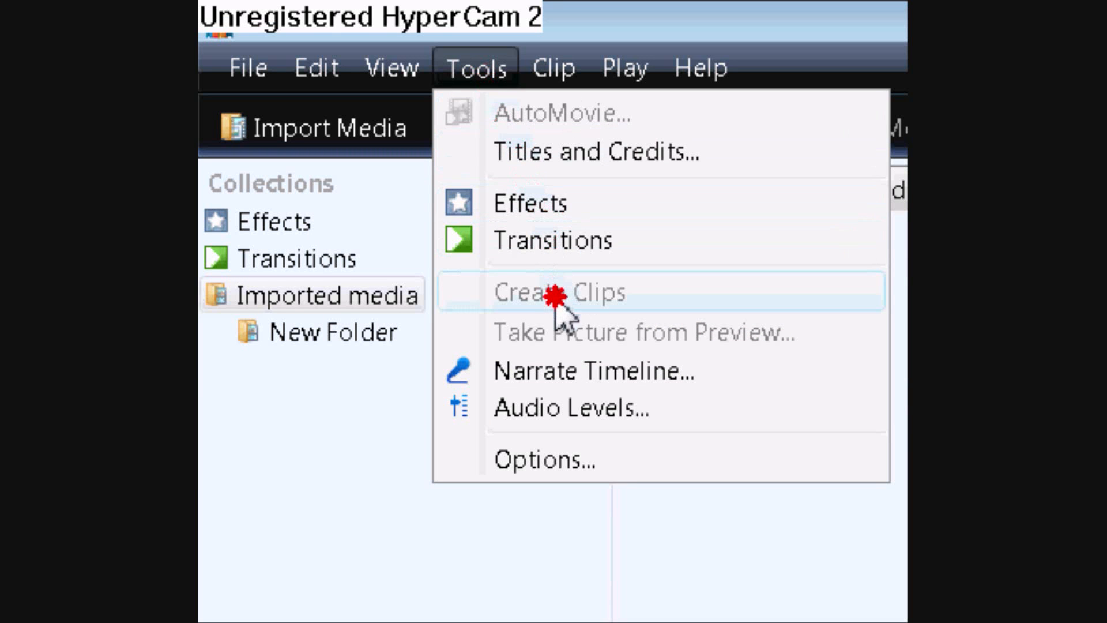
mouse_move(579, 395)
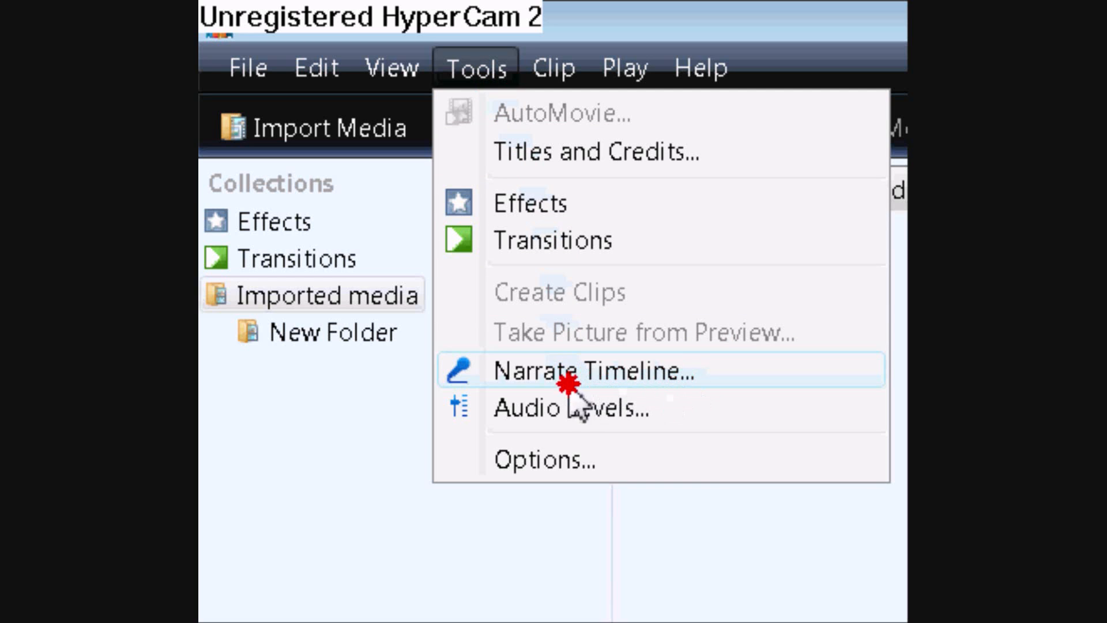
mouse_move(738, 402)
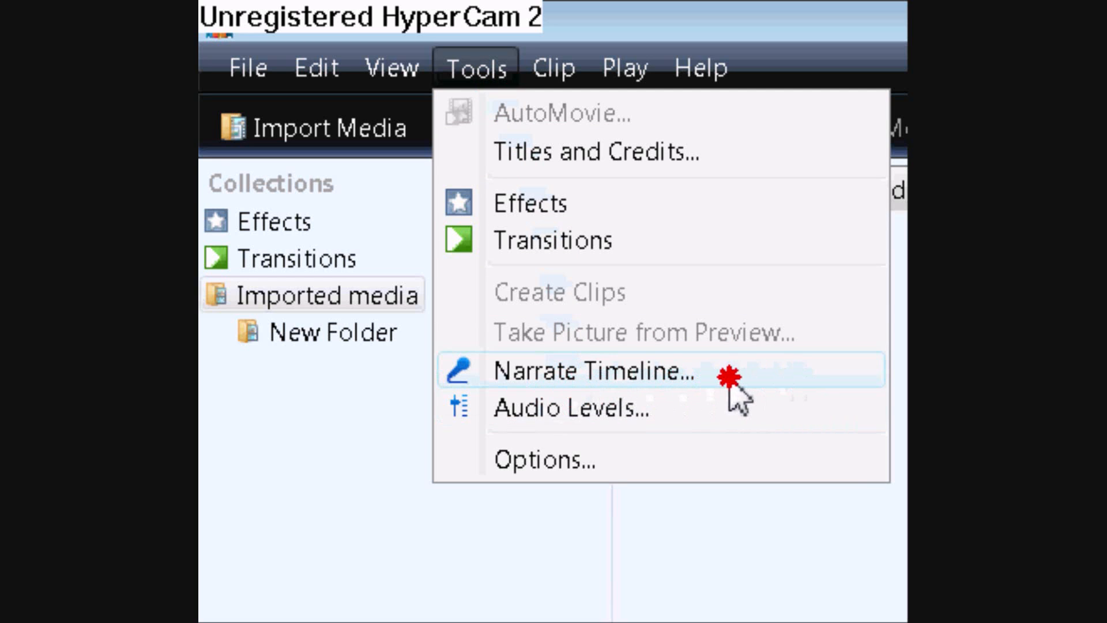
left_click(593, 371)
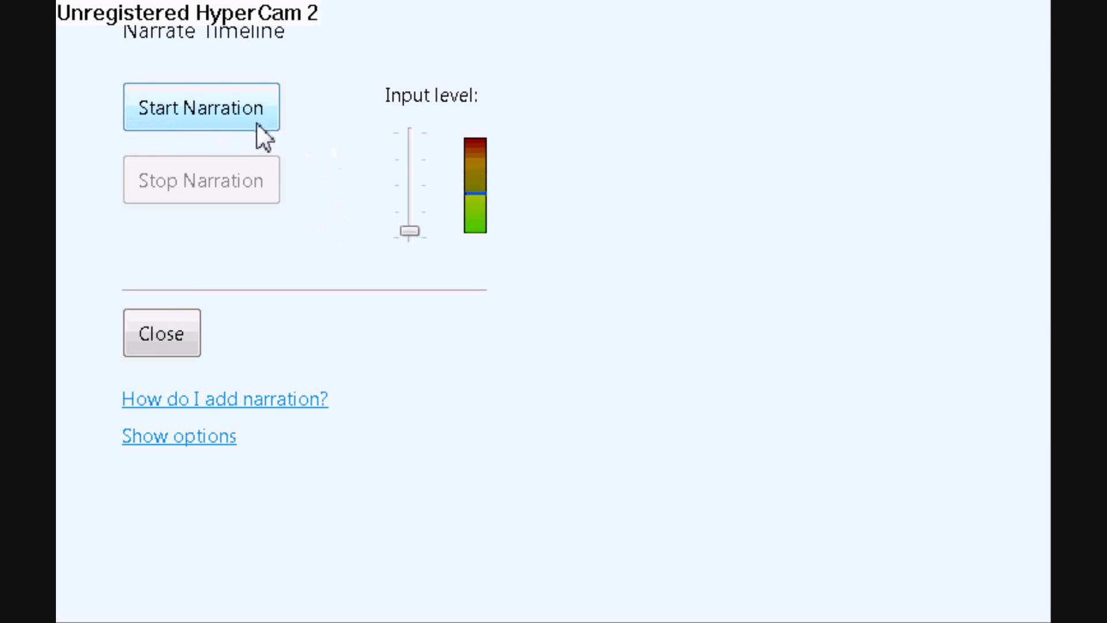
Step: Record a spoken narration with Start Narration, then stop it
left_click(201, 106)
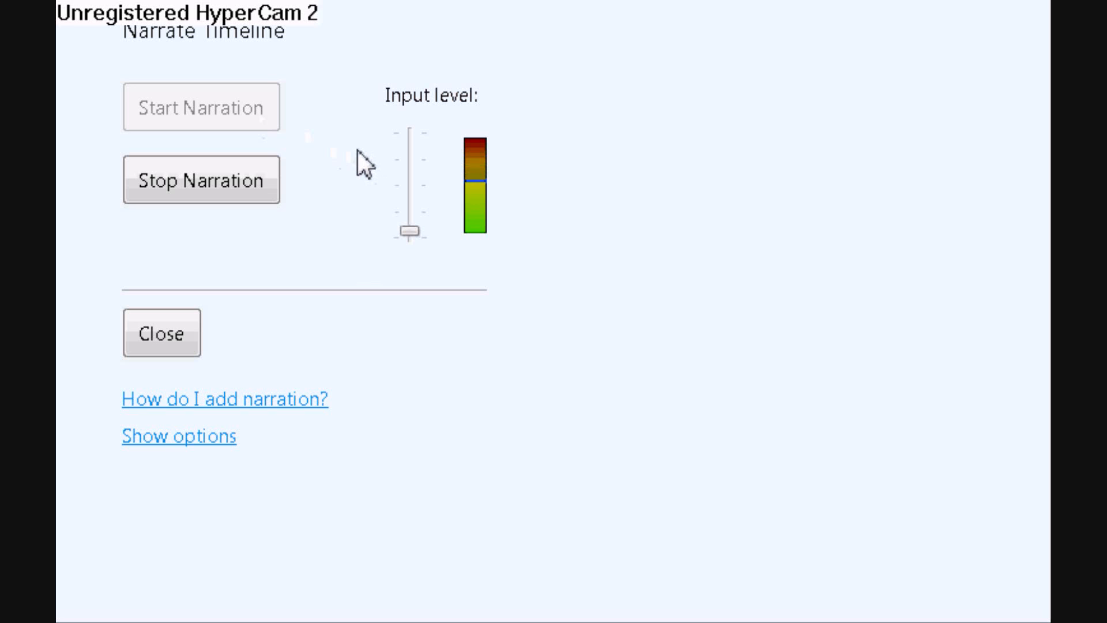
mouse_move(243, 180)
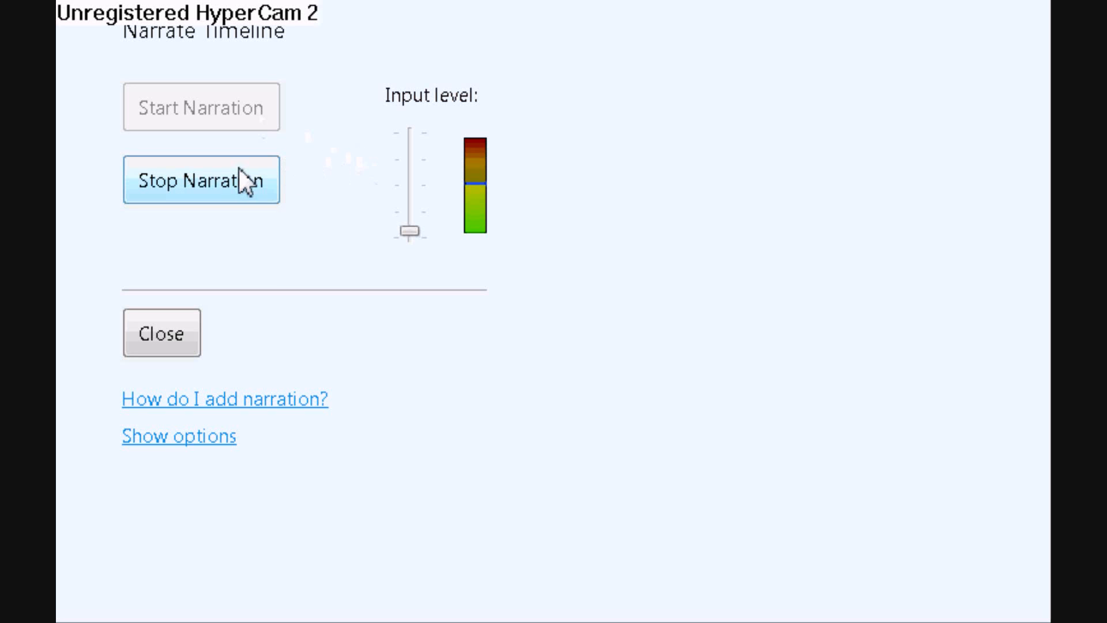
left_click(200, 180)
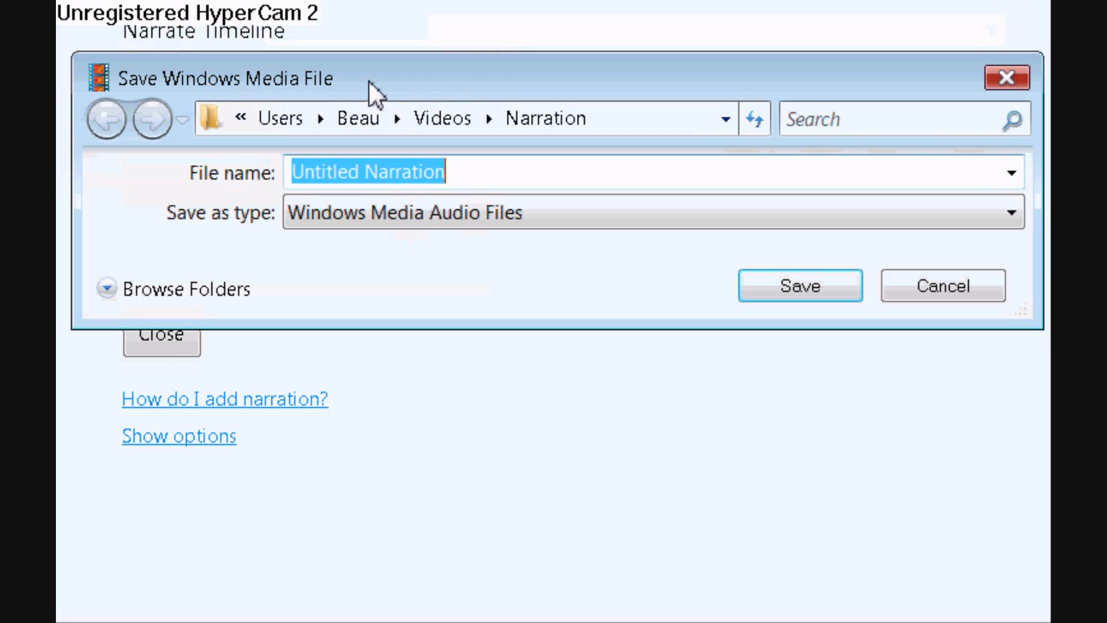
mouse_move(486, 173)
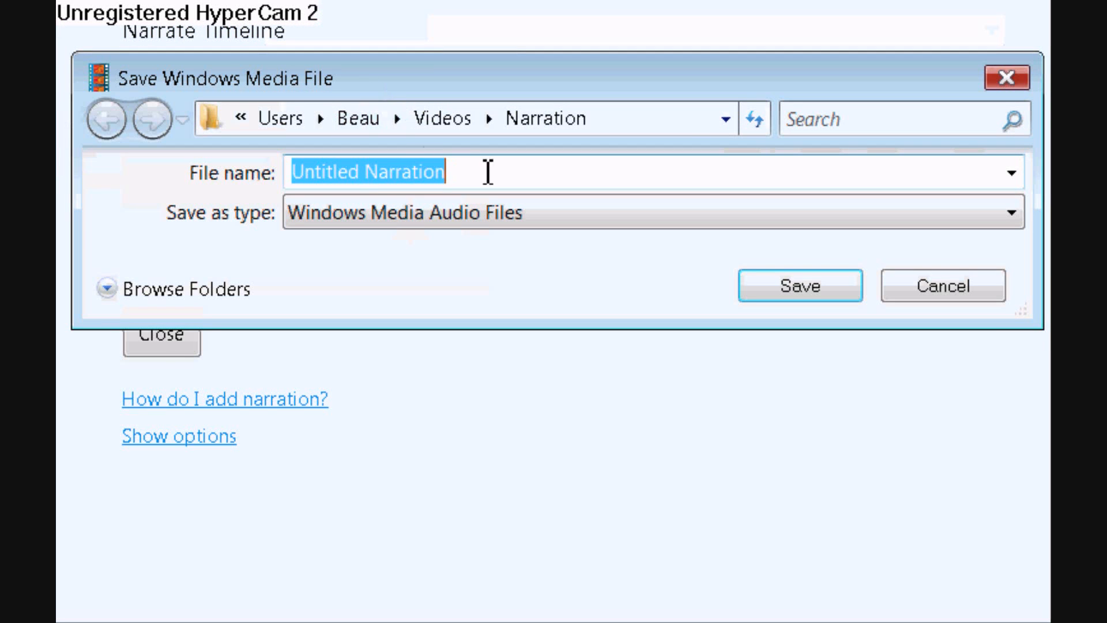
Step: Save the narration as a Windows Media Audio file named 'Testing 1 2 3'
type("Tes")
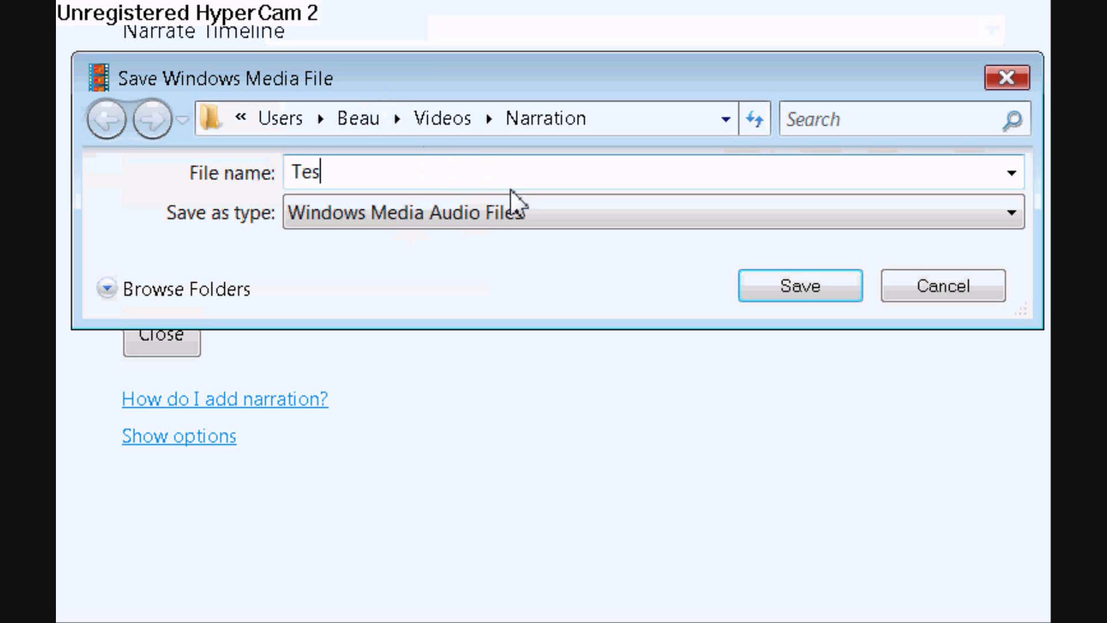
type("ting 1 2 3")
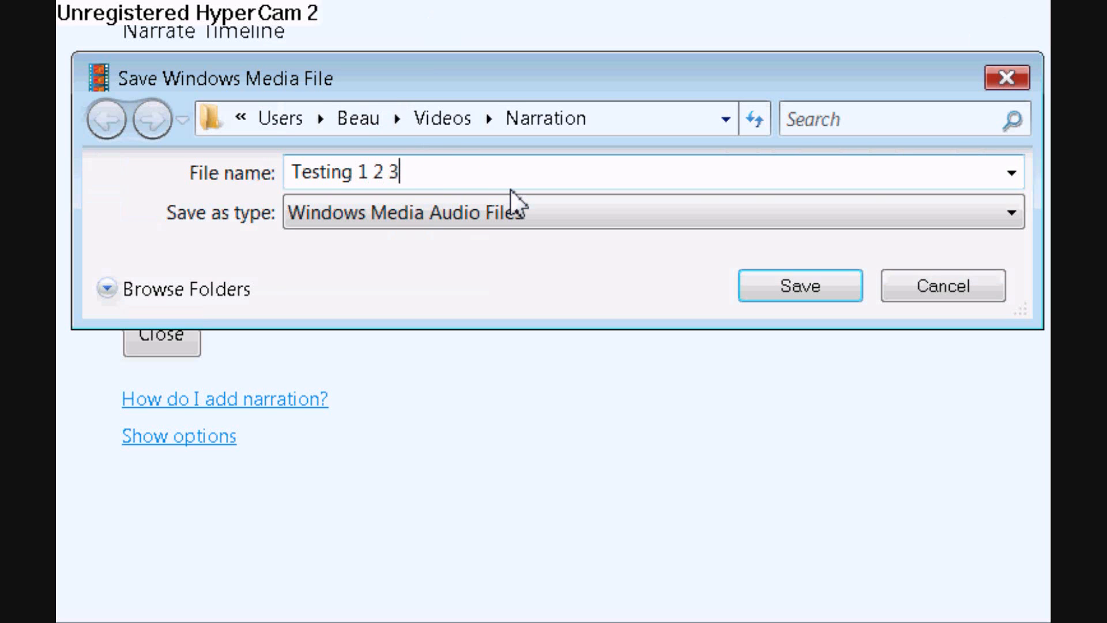
left_click(800, 286)
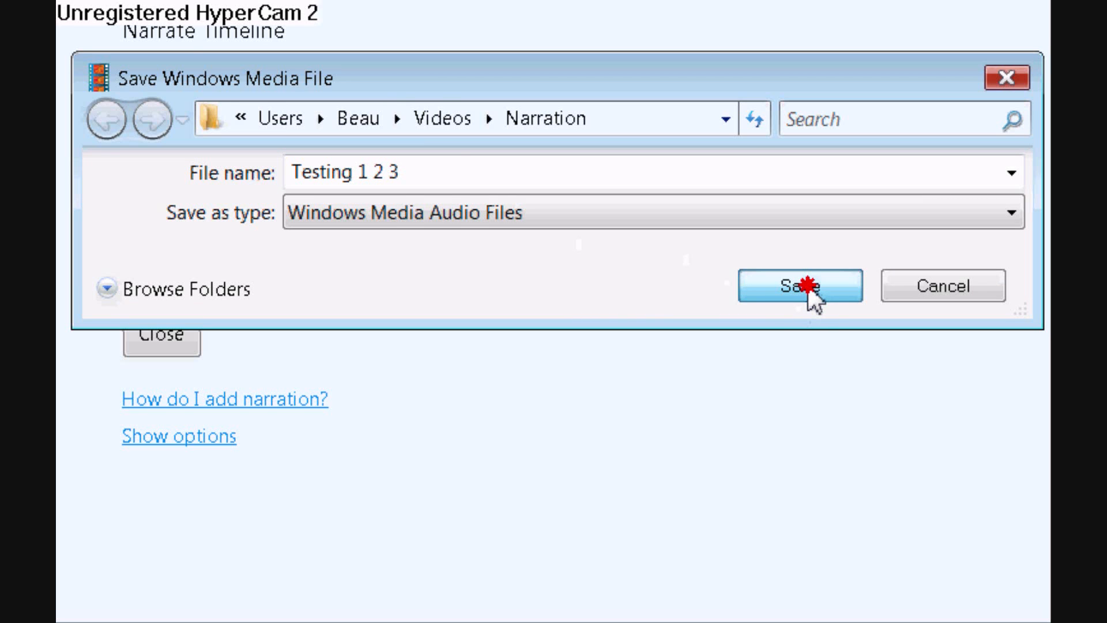
left_click(801, 285)
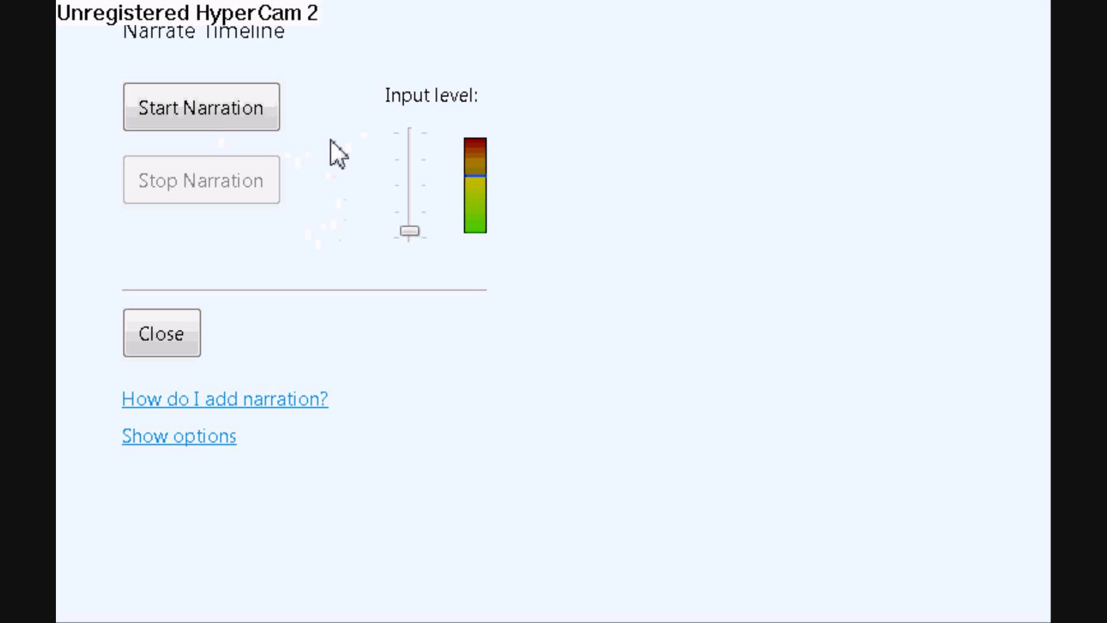
Step: Start recording a second narration in the Narrate Timeline pane
left_click(201, 106)
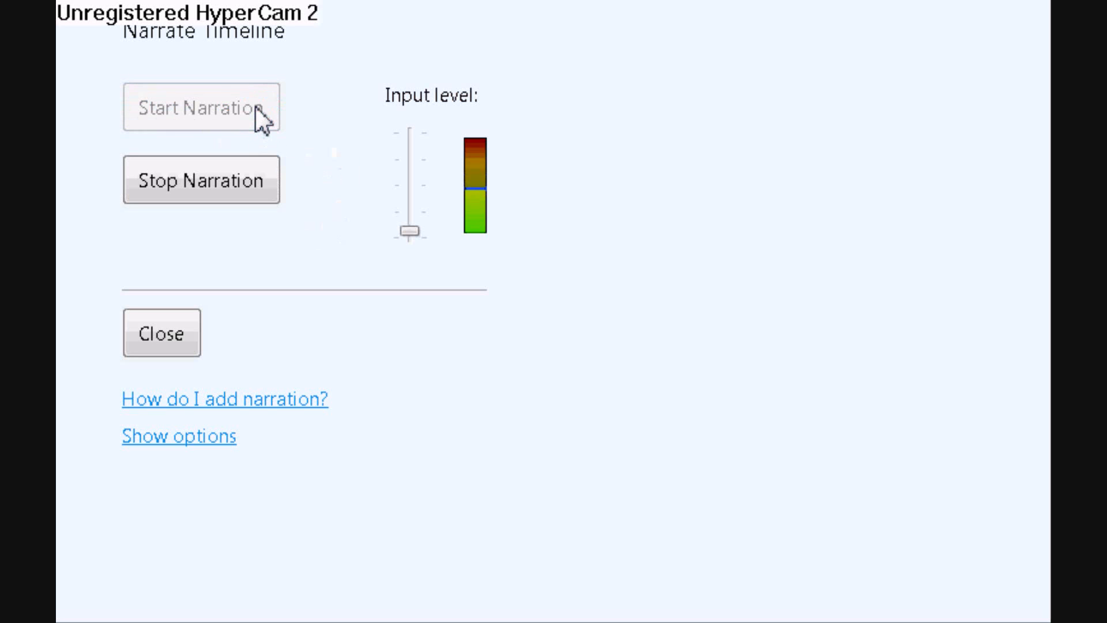
mouse_move(350, 160)
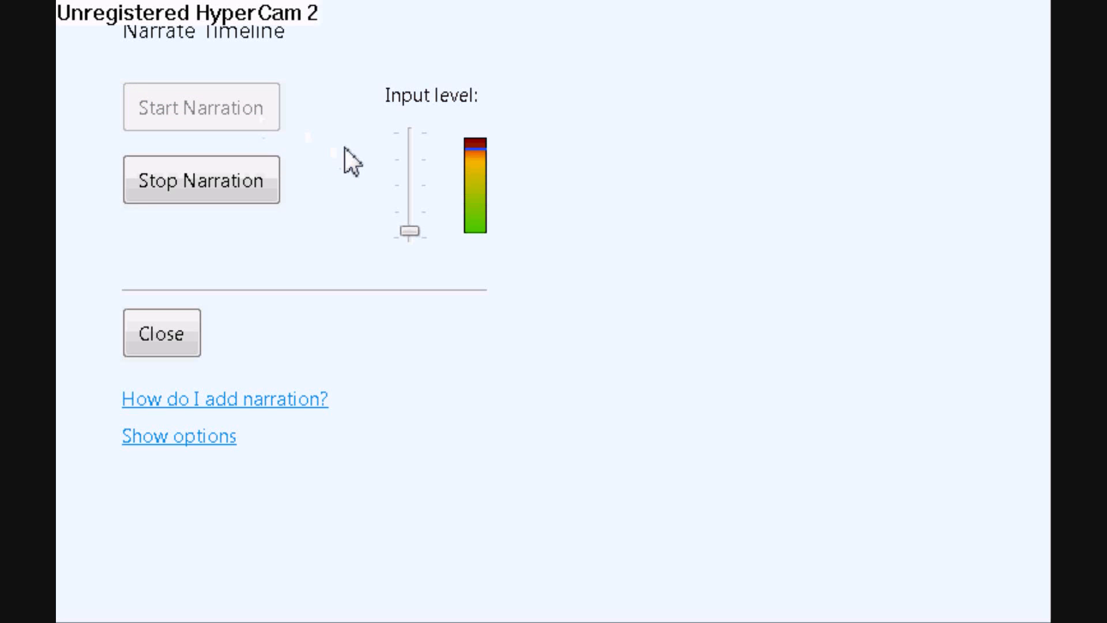